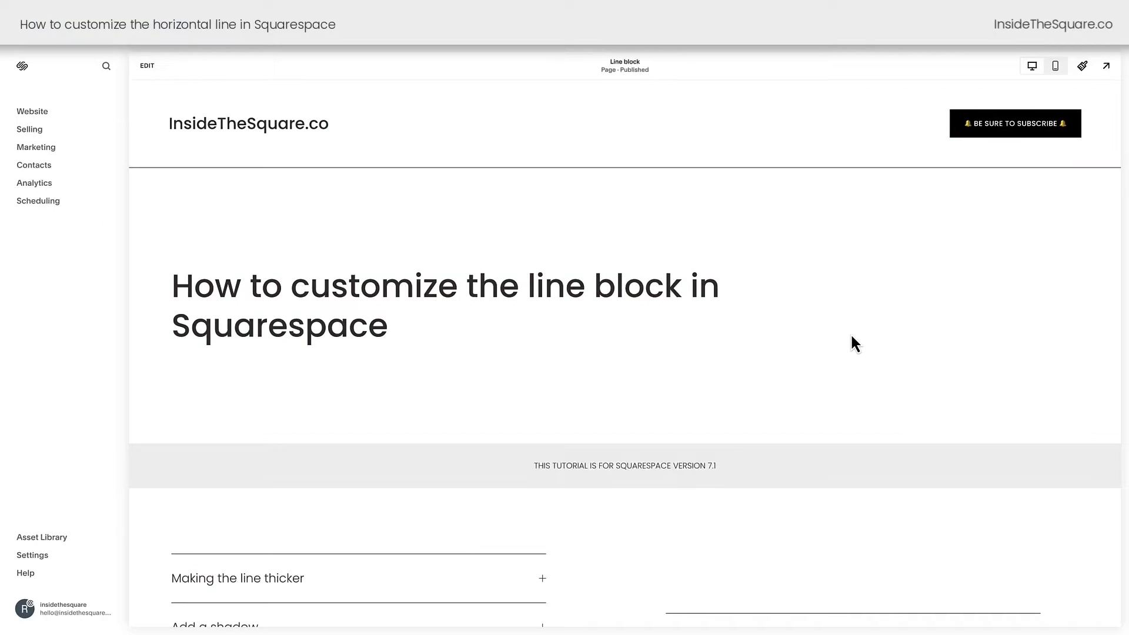
Scroll the tutorial page, then open Custom CSS from Website Tools.
scroll("down", 3)
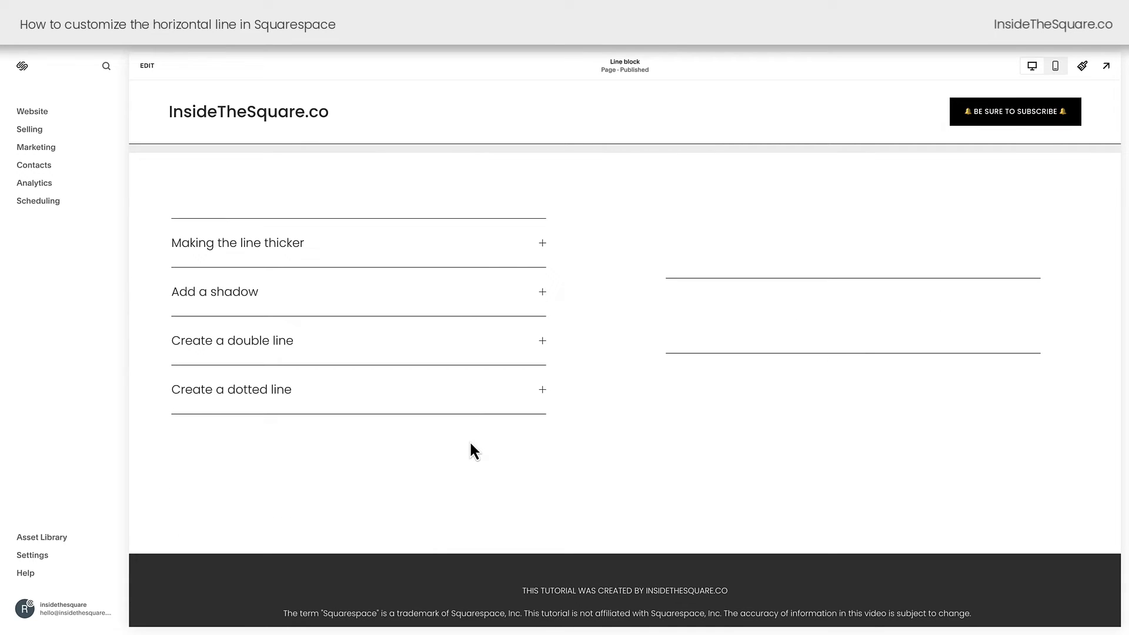
mouse_move(934, 305)
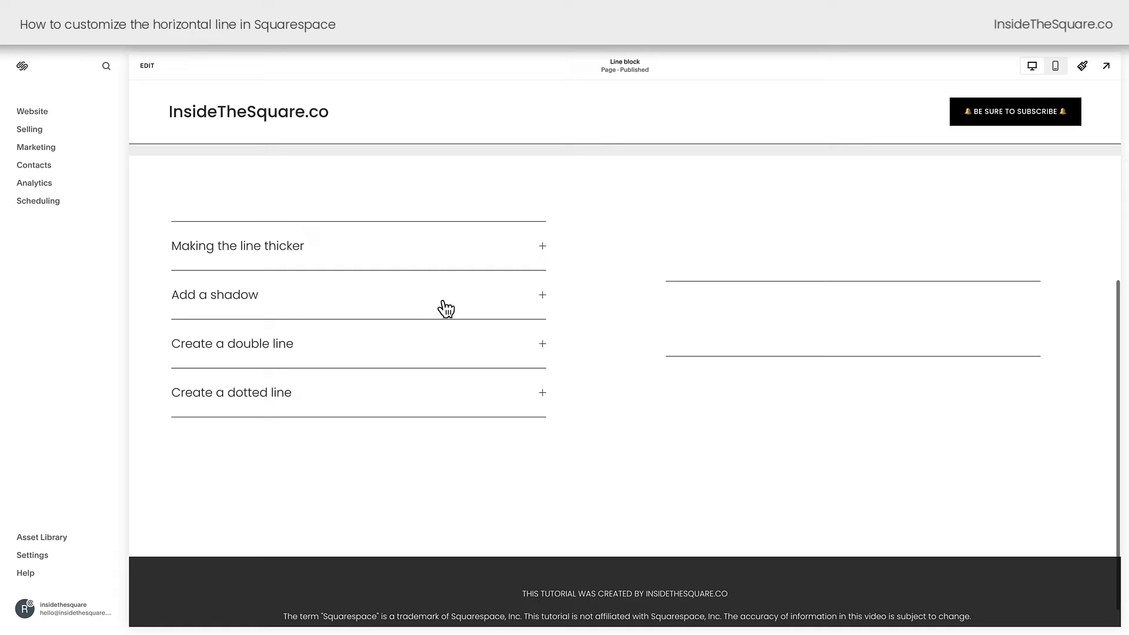
mouse_move(502, 399)
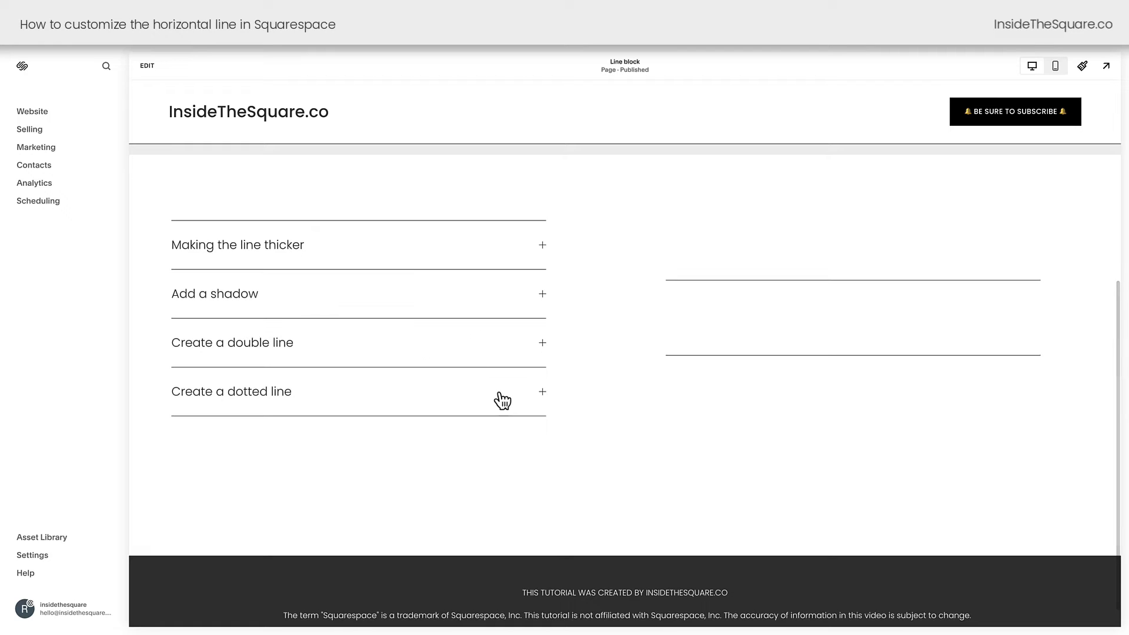
mouse_move(693, 426)
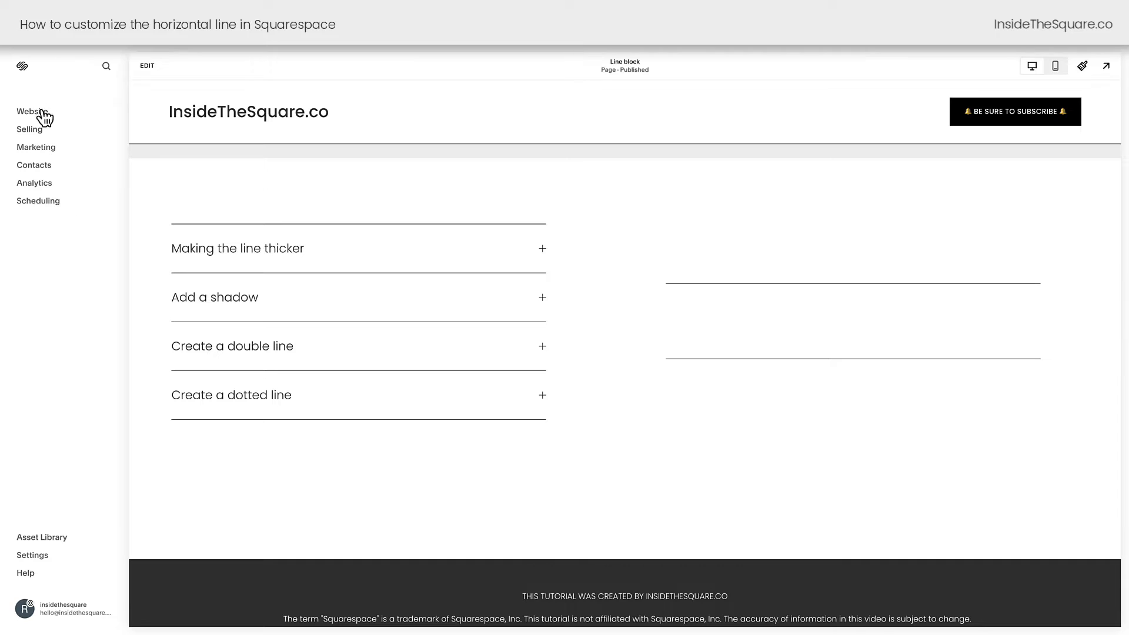
left_click(31, 112)
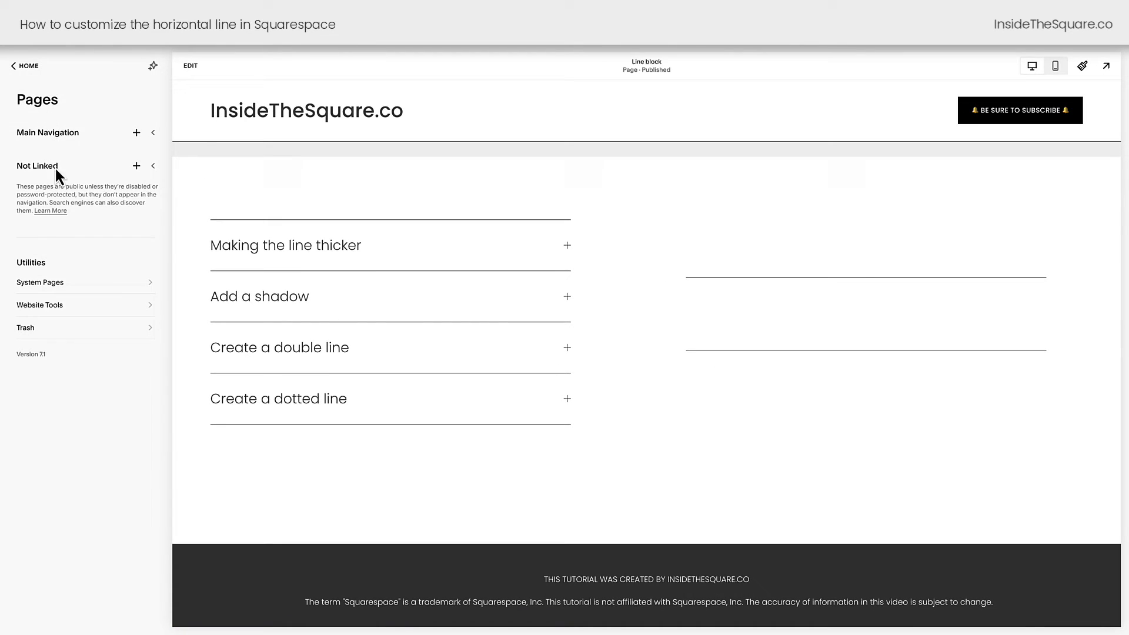
left_click(40, 305)
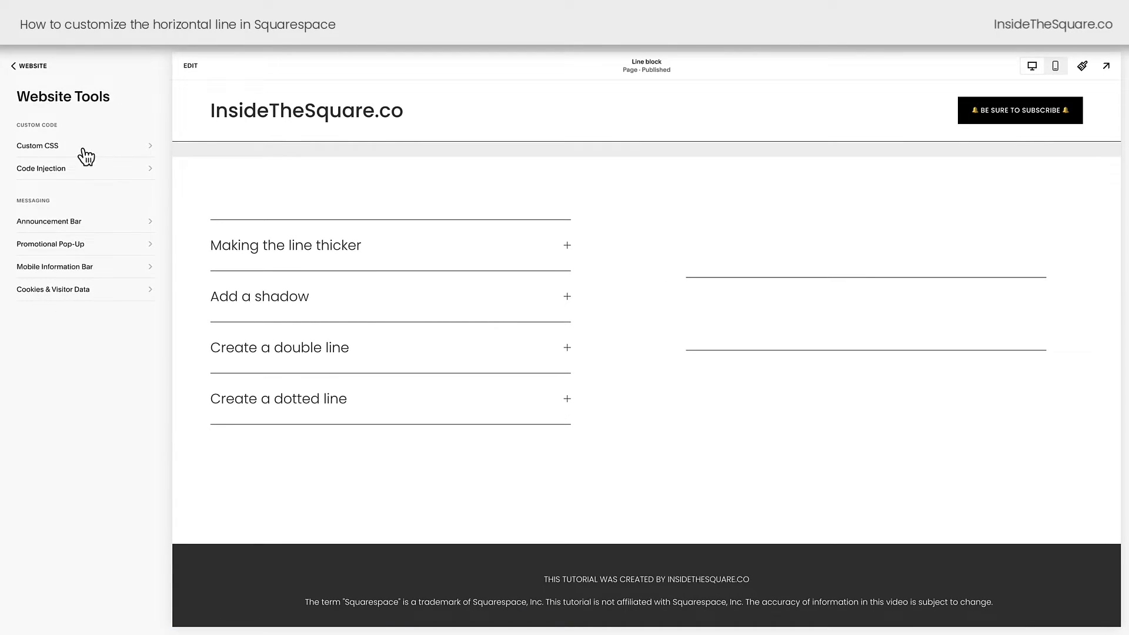
left_click(37, 146)
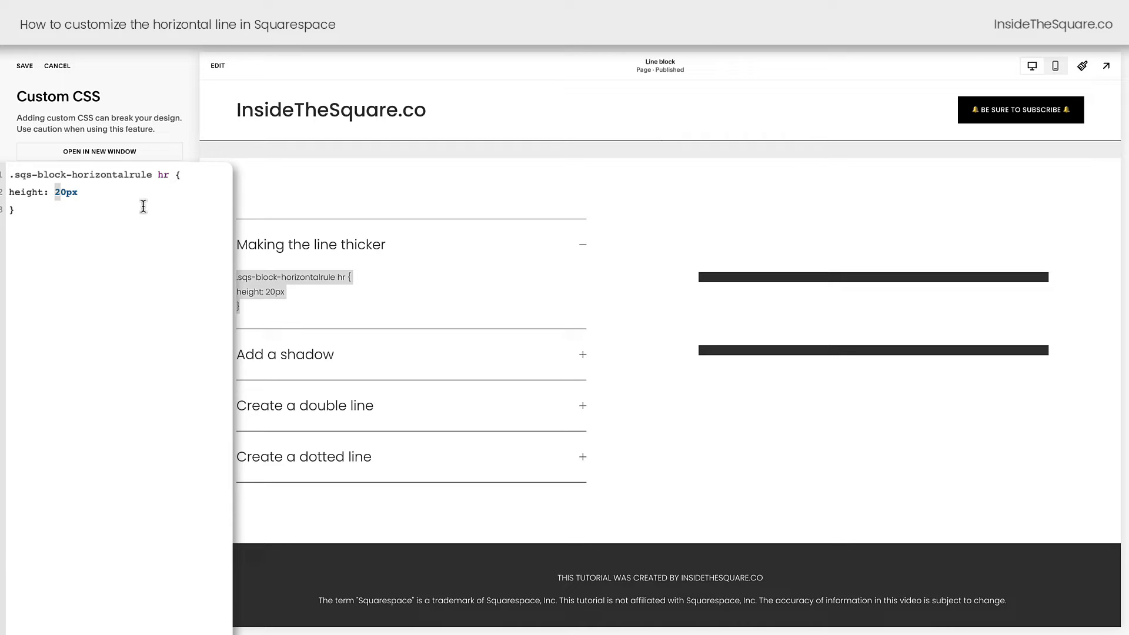
Change the horizontal line height value from 10px through 5px to 50px.
type("10px")
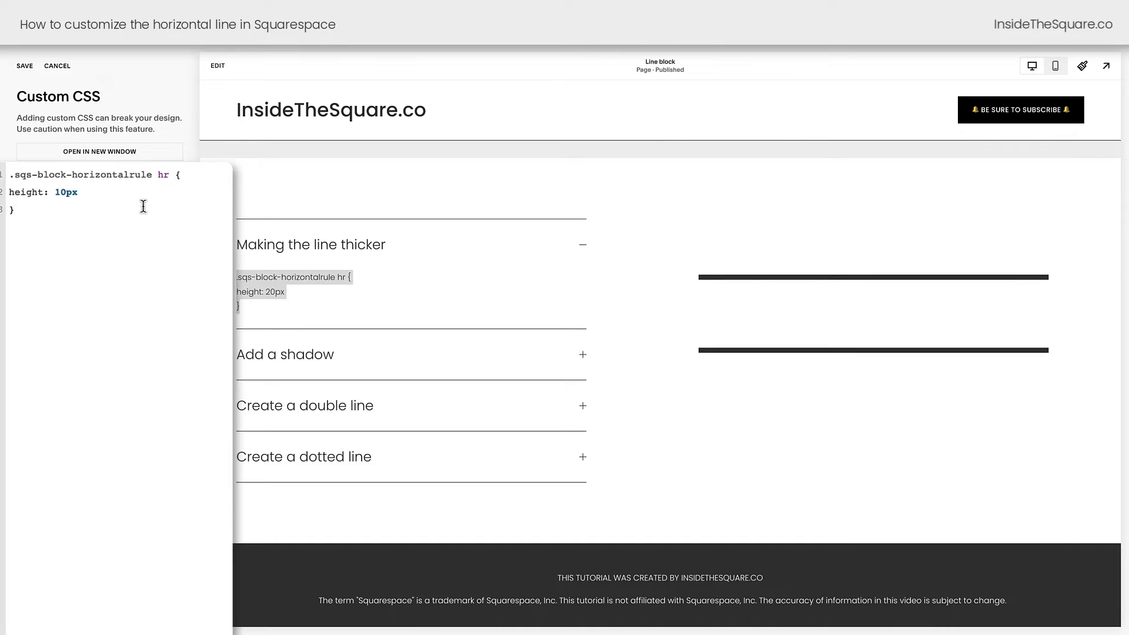
type("5px")
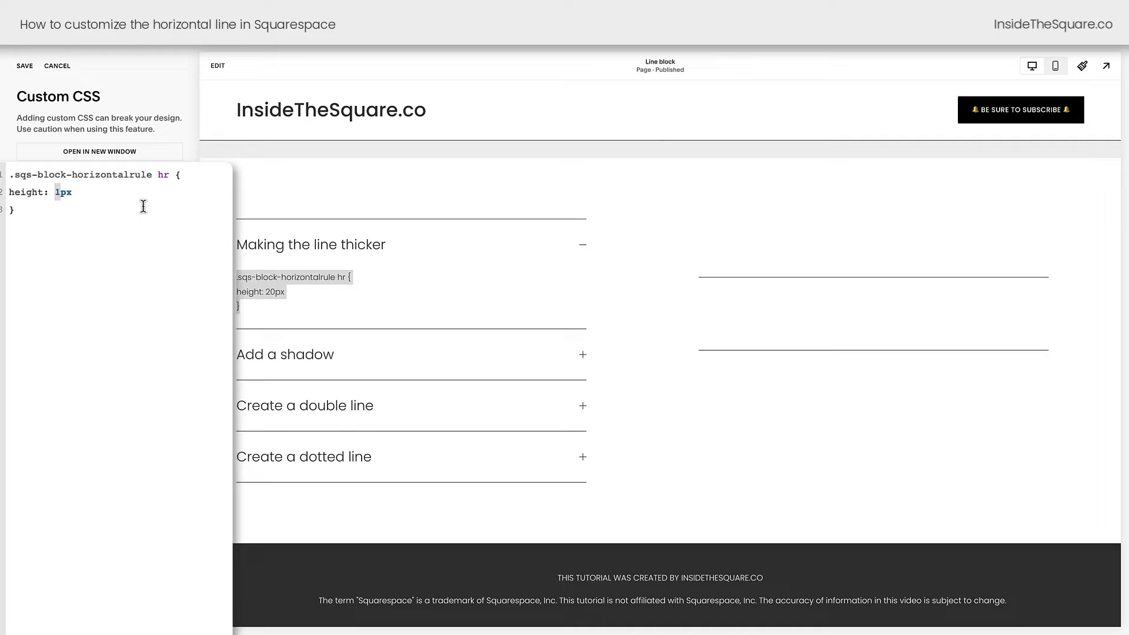
type("50px")
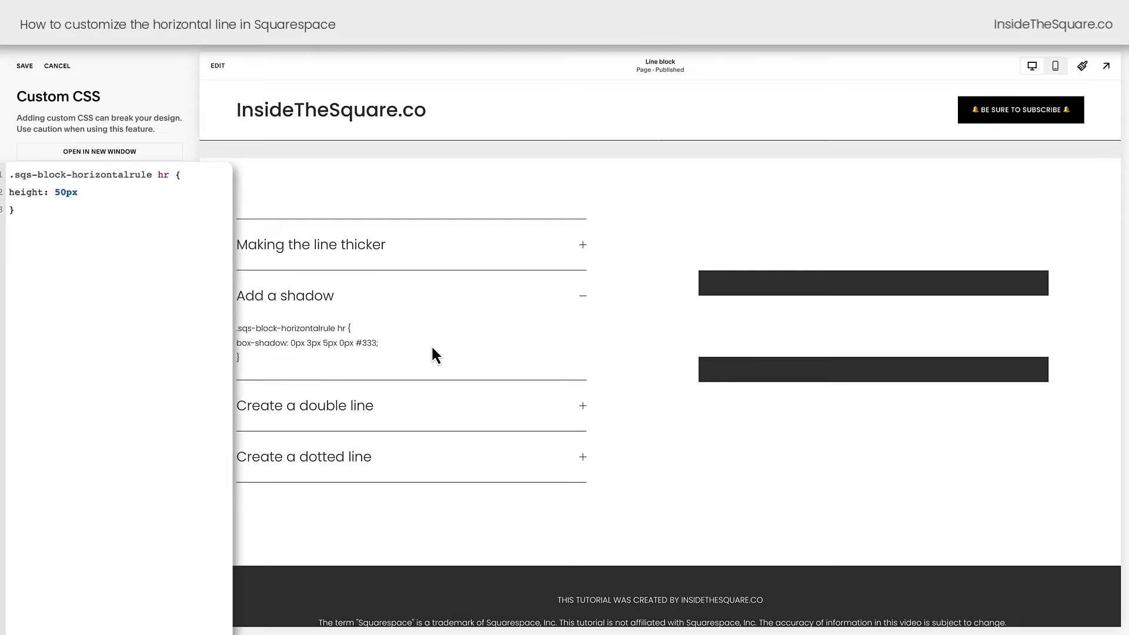
mouse_move(284, 372)
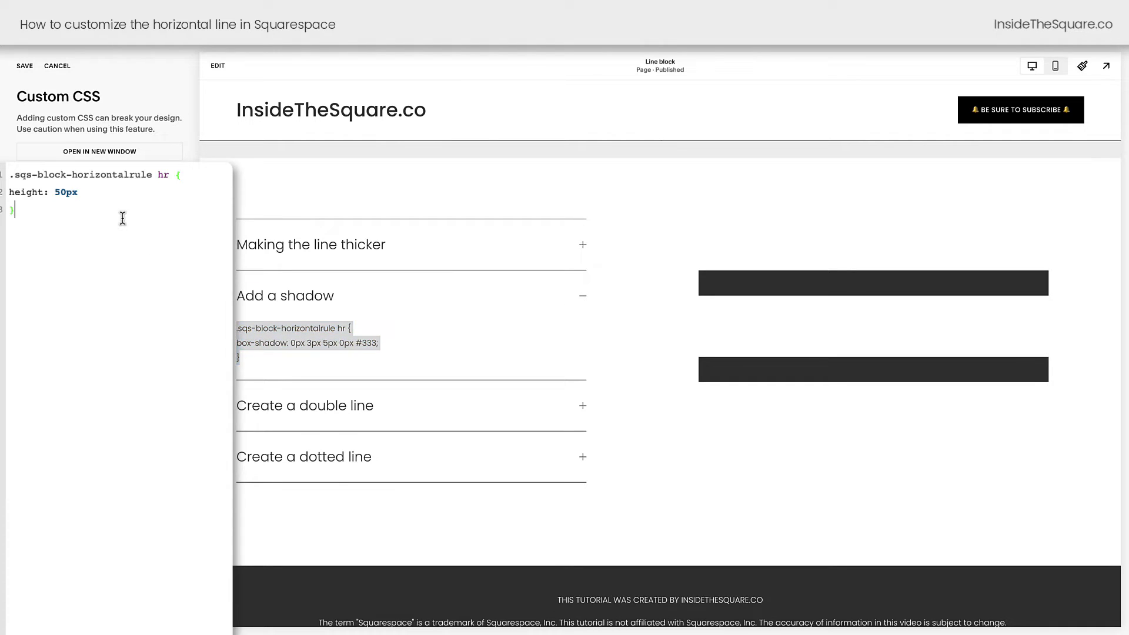
Replace the height with a box-shadow, edited to 0px 1px 3px 0px red.
type("box-shadow: 0px 3px 5px 0px #333;")
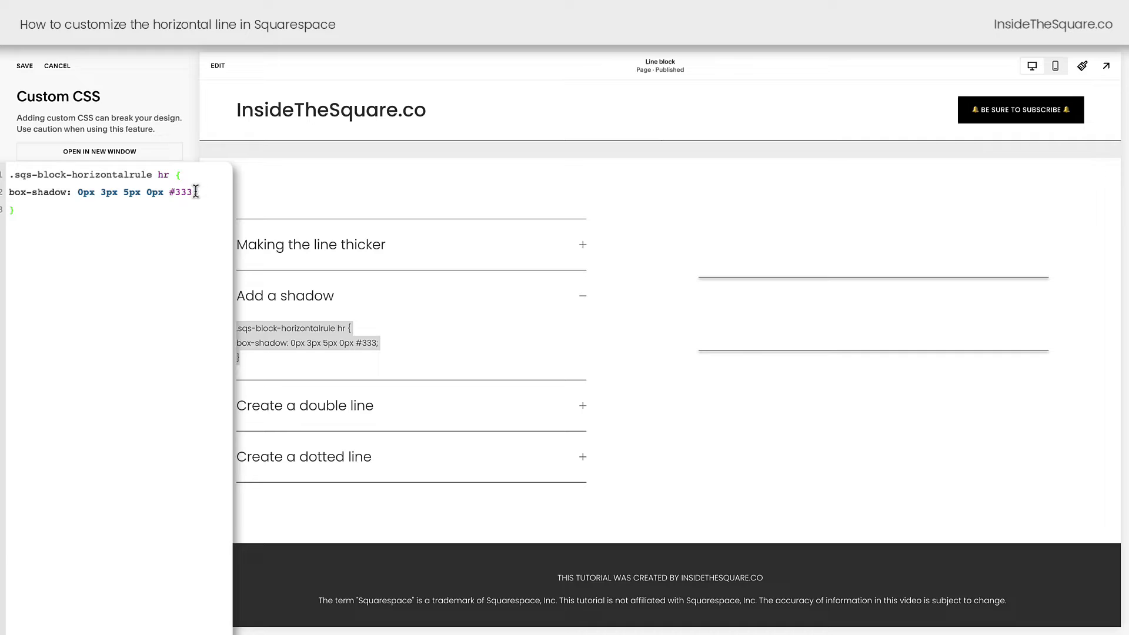
left_click_drag(75, 192, 193, 192)
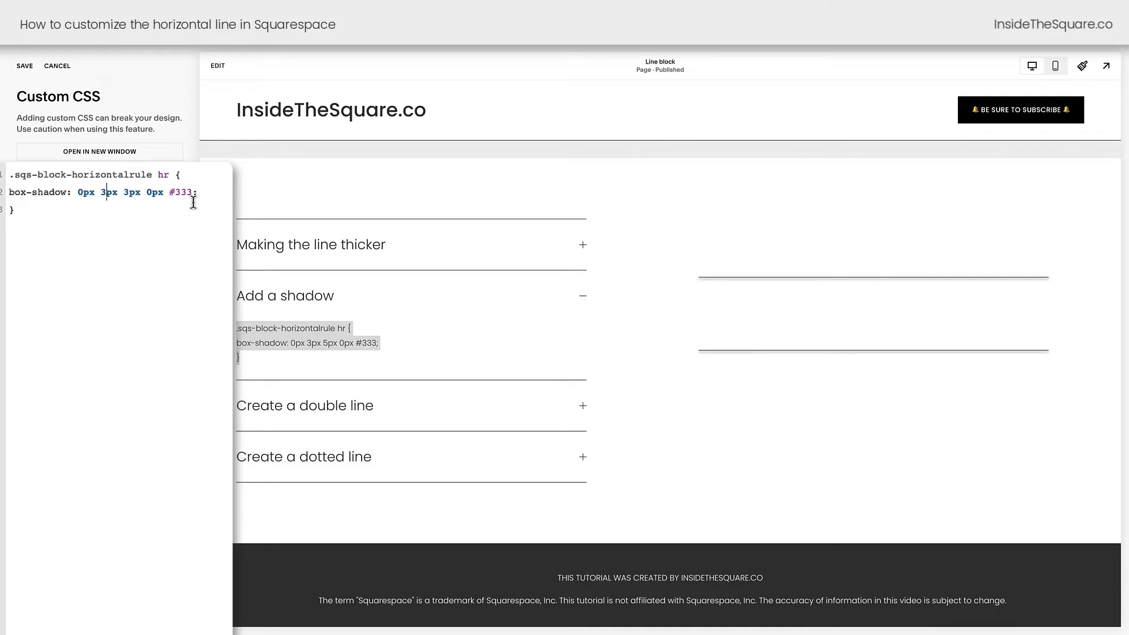
type("1px")
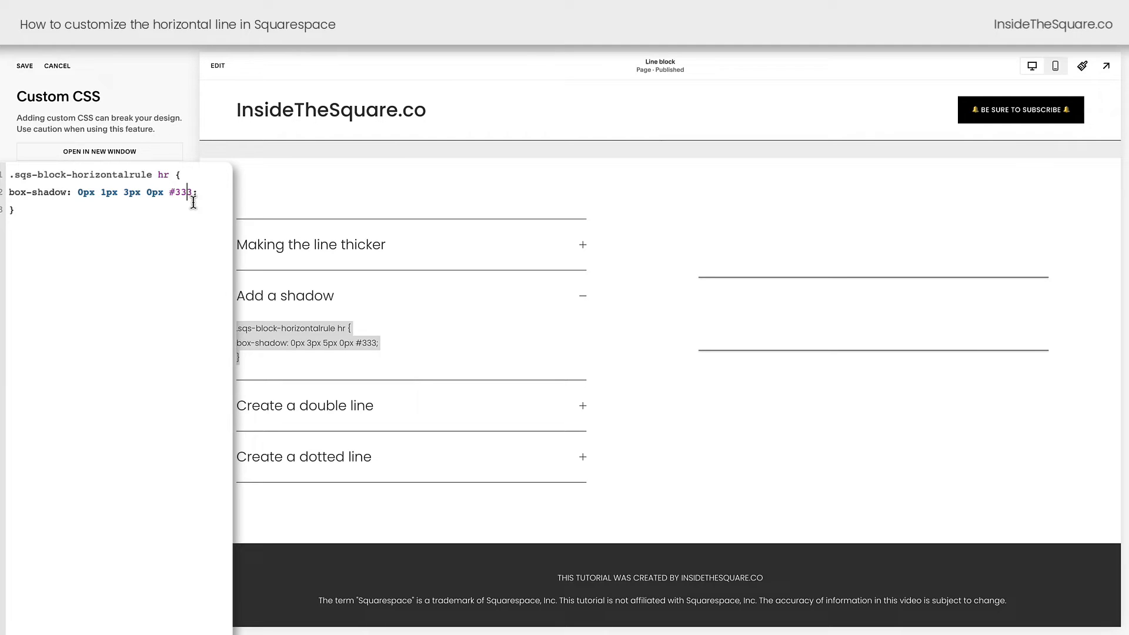
type("red")
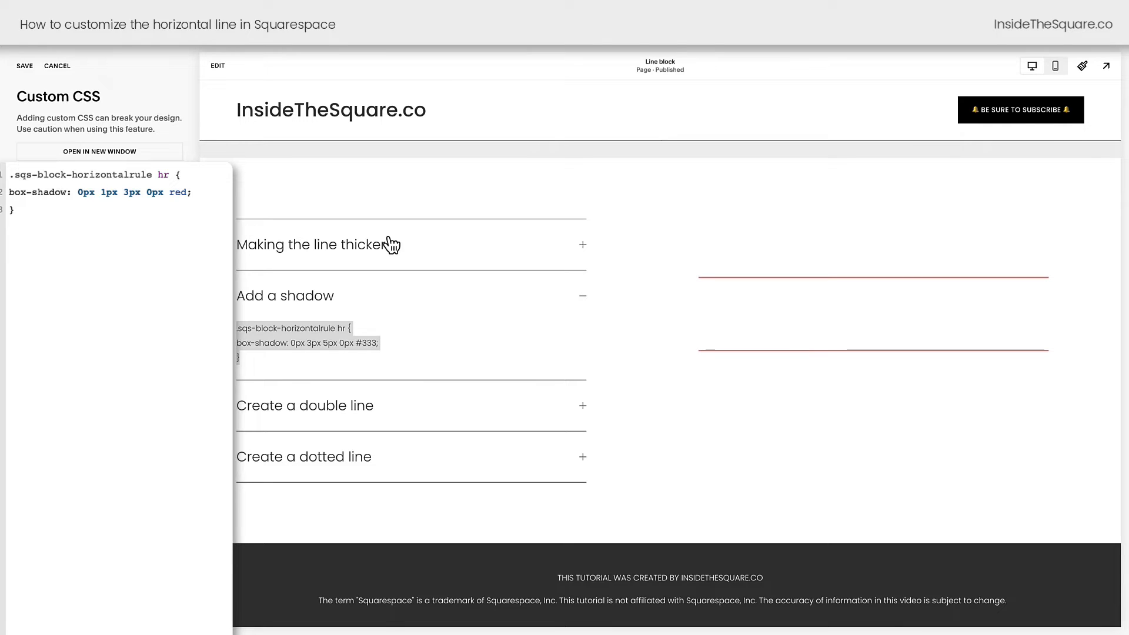
Add 'height: 20px' below the red box-shadow in the line rule.
left_click_drag(238, 327, 238, 357)
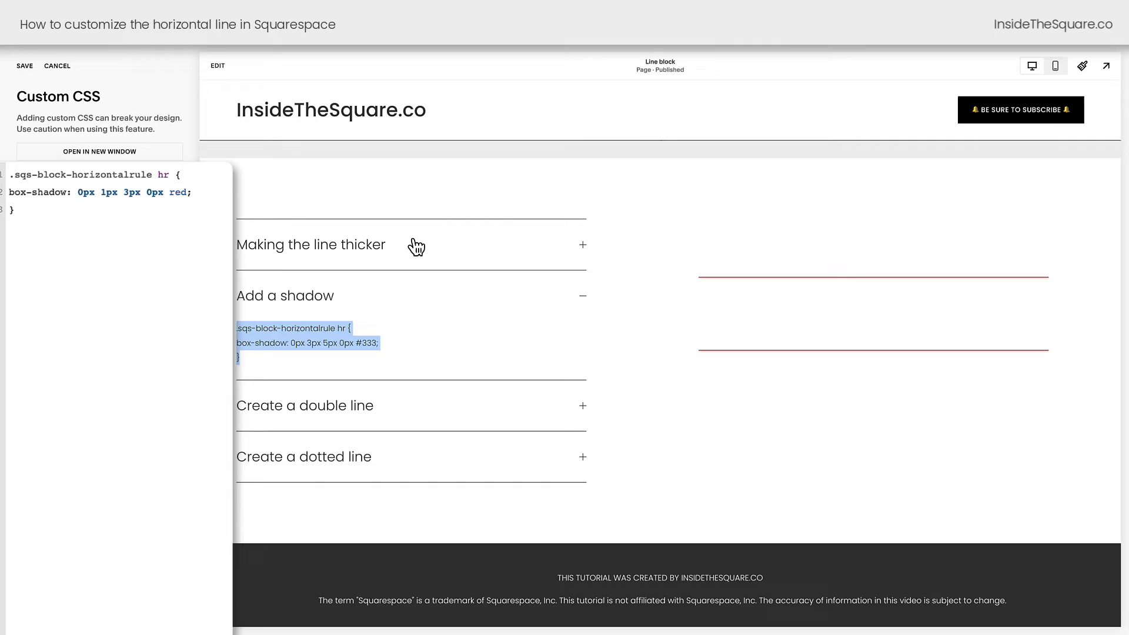
left_click(310, 244)
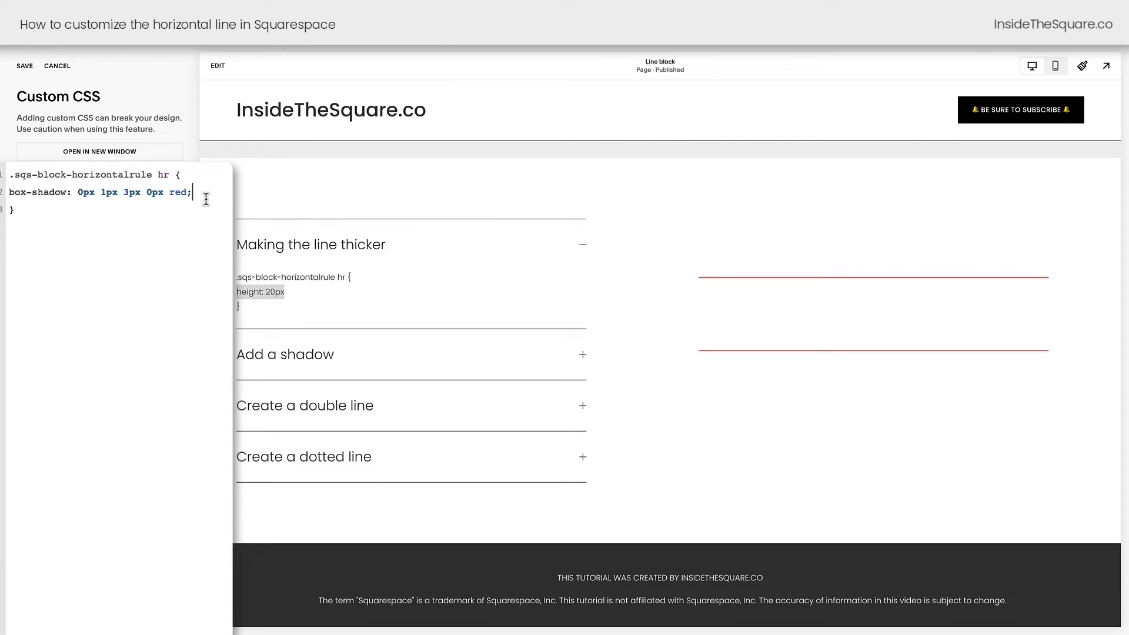
type("height: 20px")
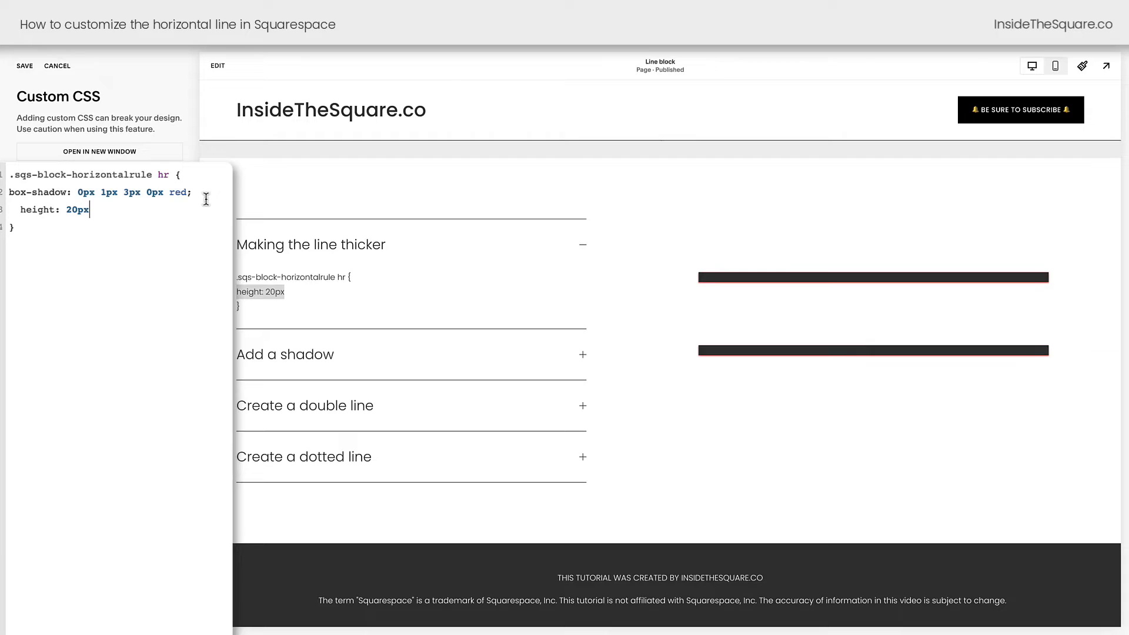
mouse_move(176, 229)
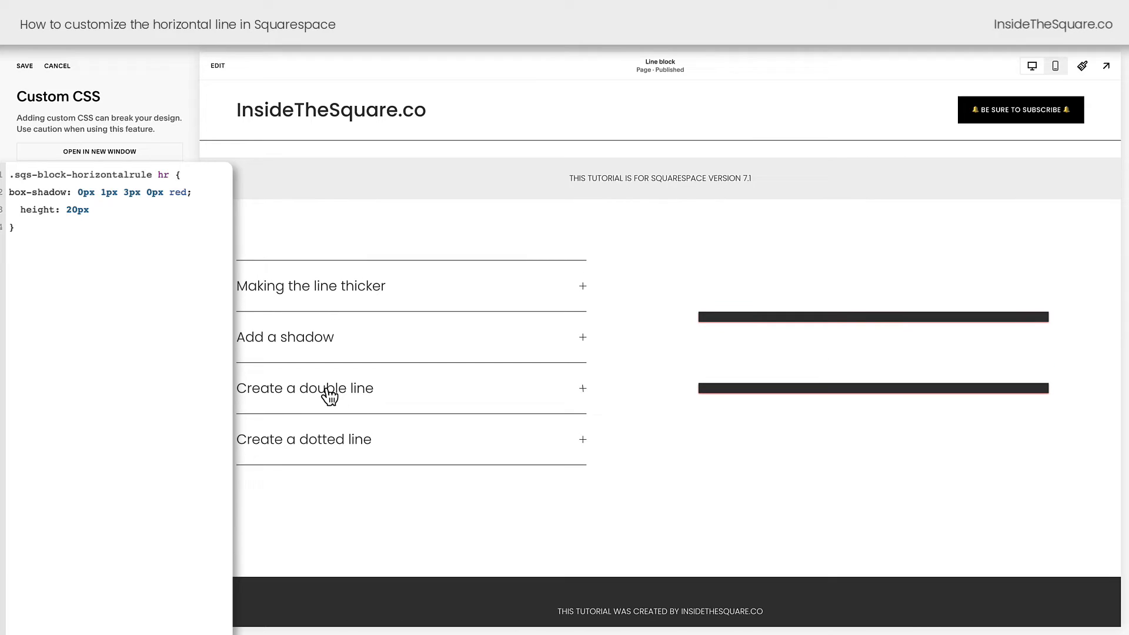
Expand the 'Create a double line' instructions section.
left_click(304, 388)
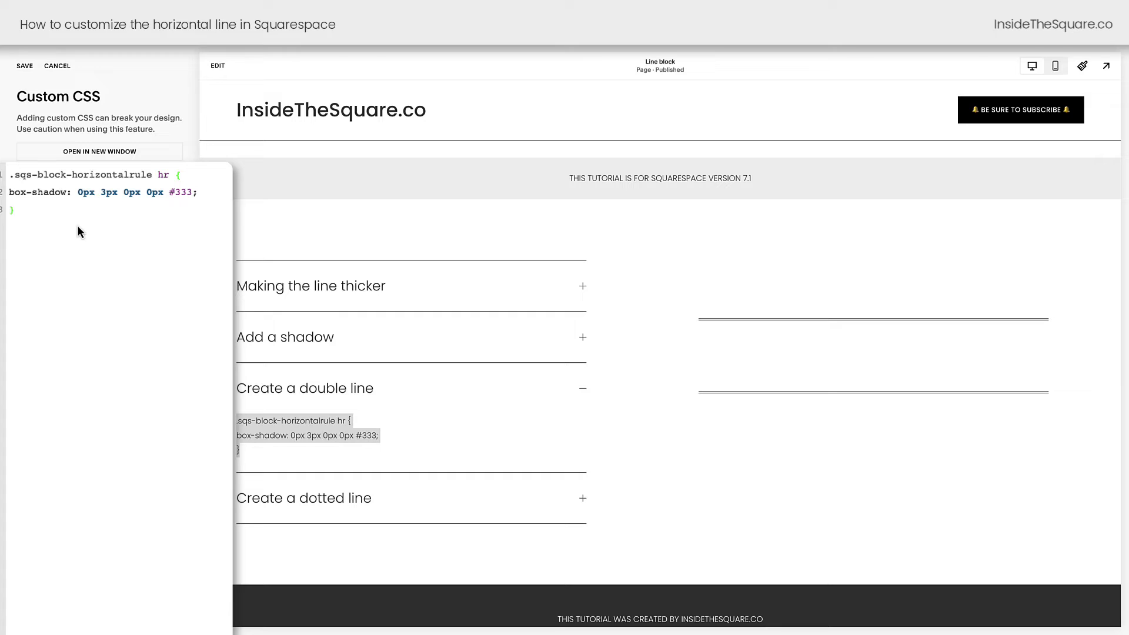
mouse_move(297, 404)
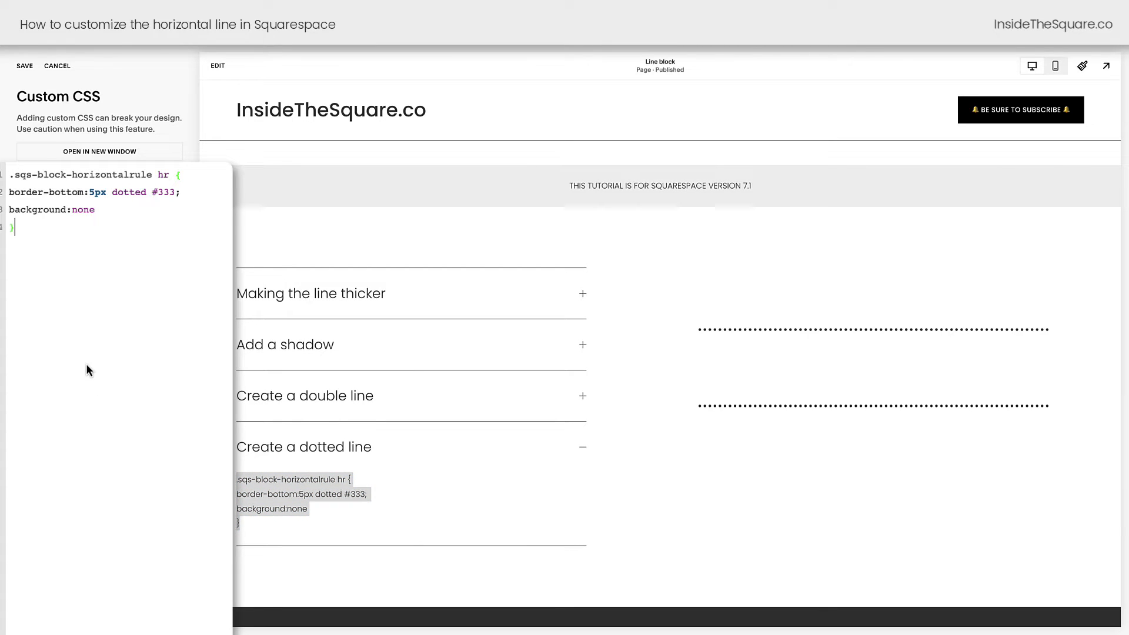
mouse_move(105, 192)
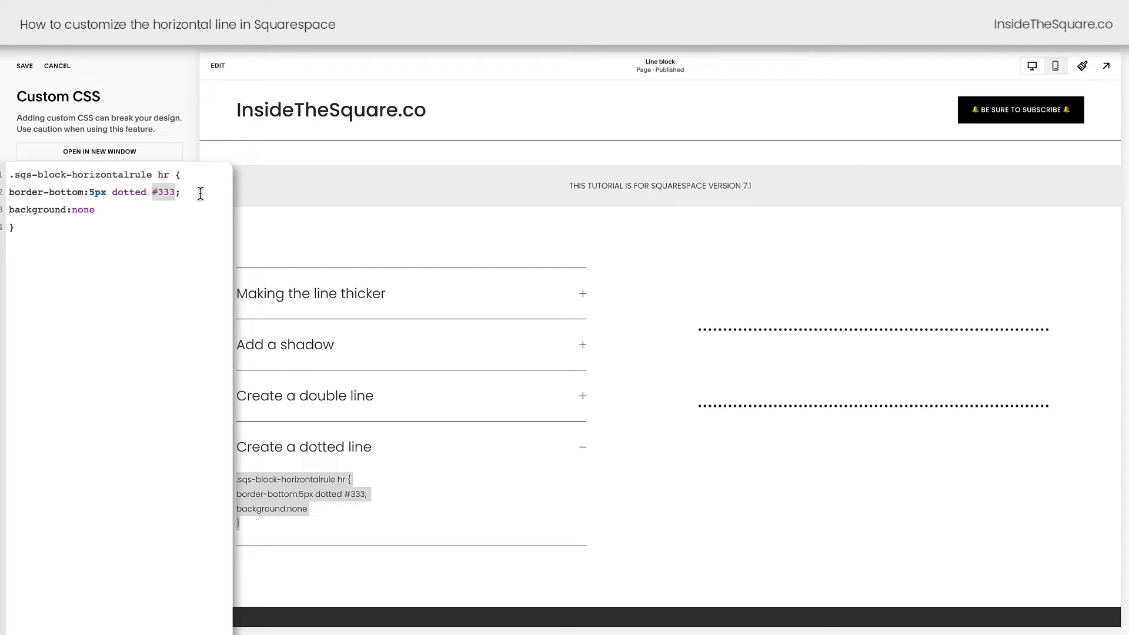
Set the line's bottom border colour to red and adjust its size values.
type("red")
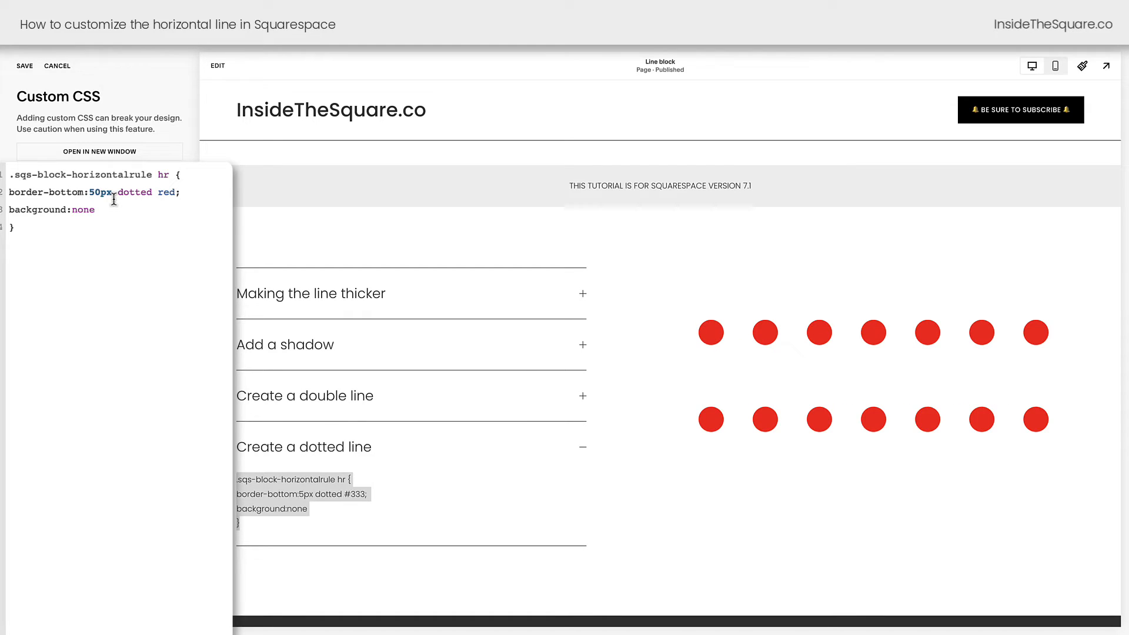
type("1px")
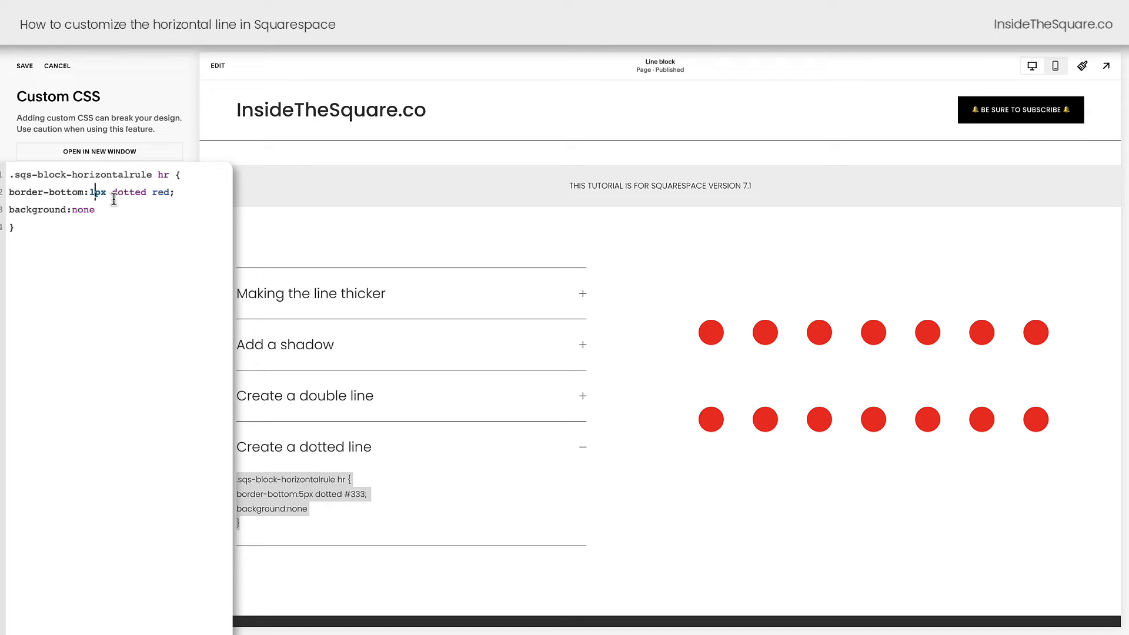
type("5px")
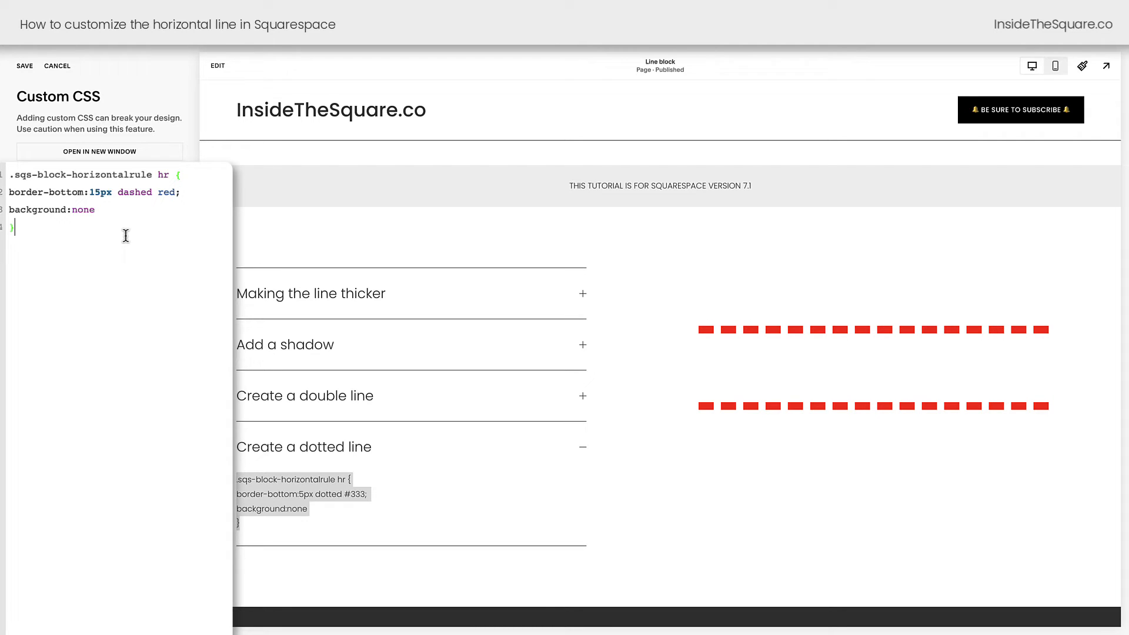
mouse_move(588, 279)
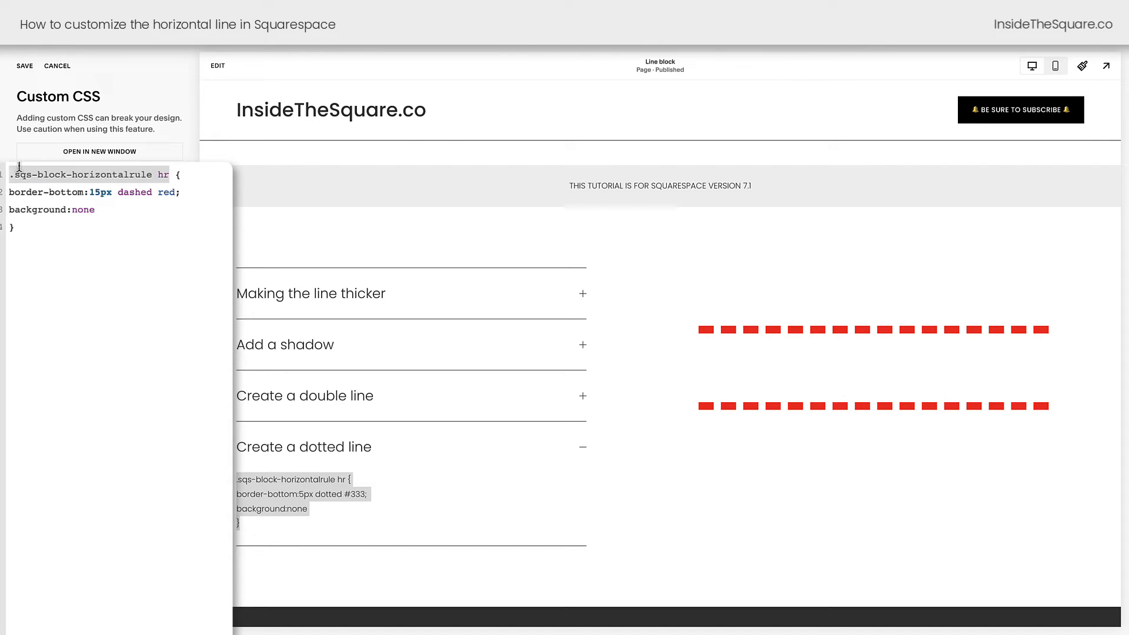
mouse_move(160, 254)
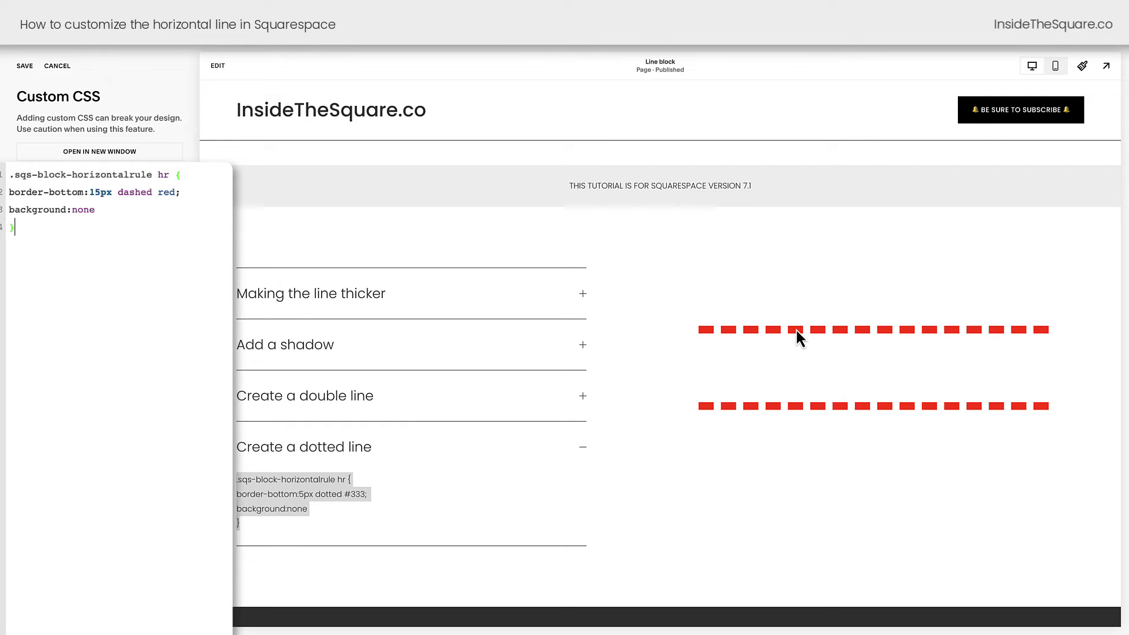
mouse_move(939, 46)
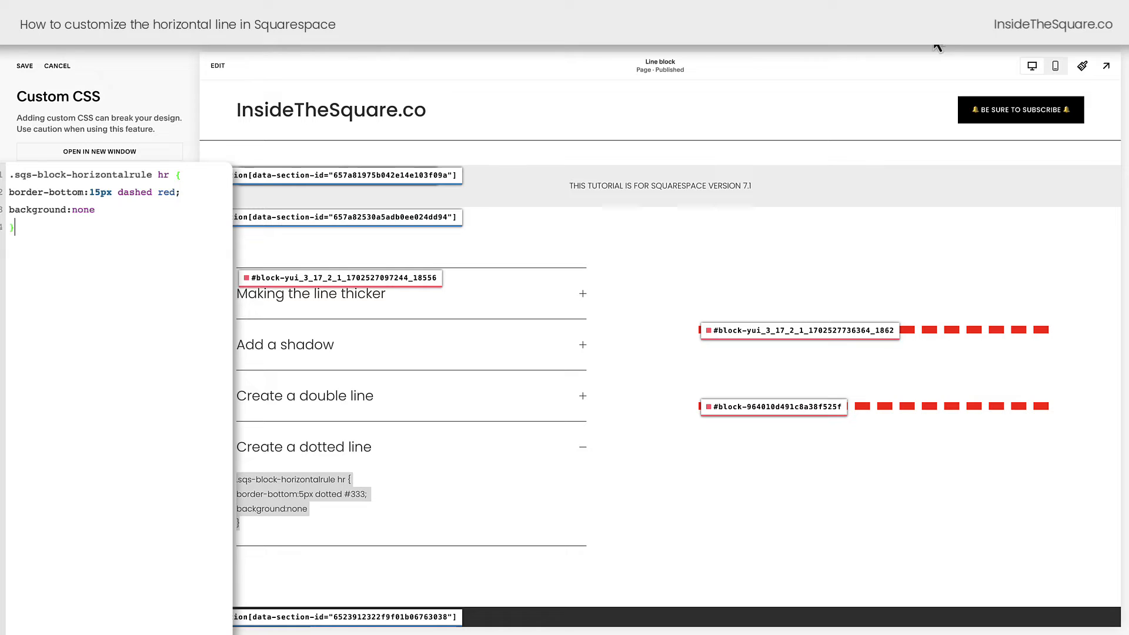
mouse_move(537, 254)
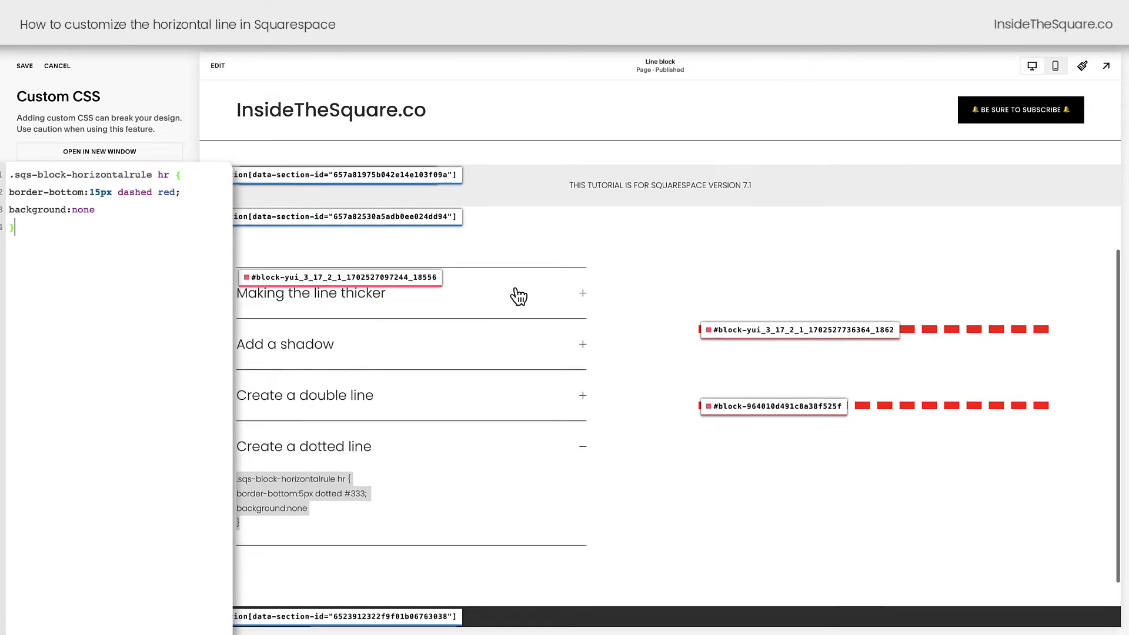
left_click(791, 329)
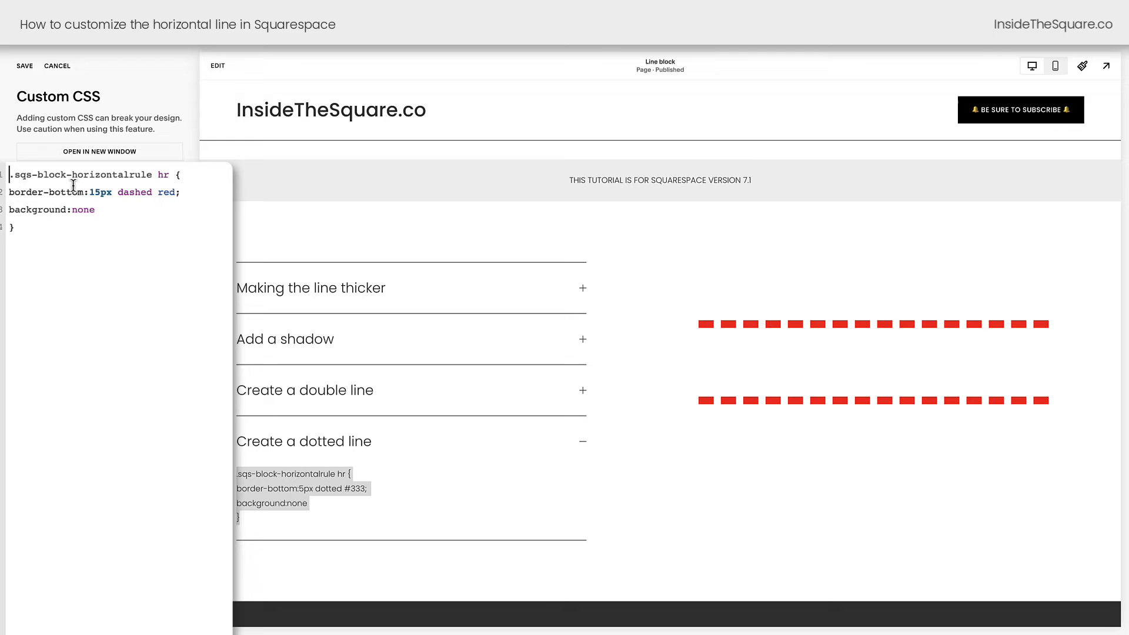
type("#block-yui_3_17_2_1_1702527736364_1862")
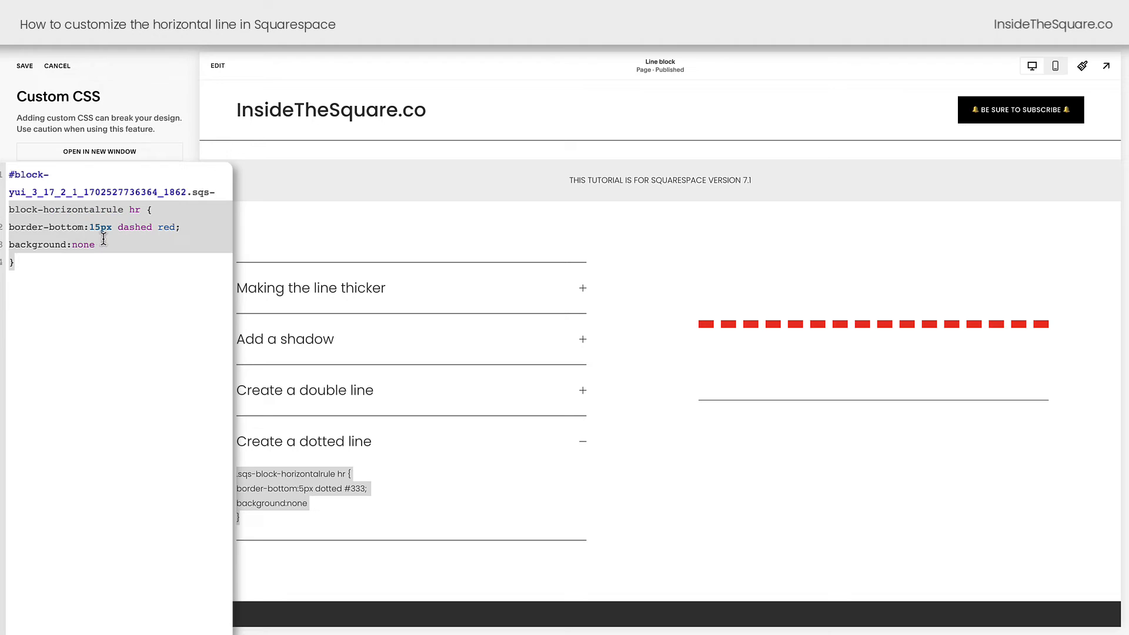
mouse_move(878, 342)
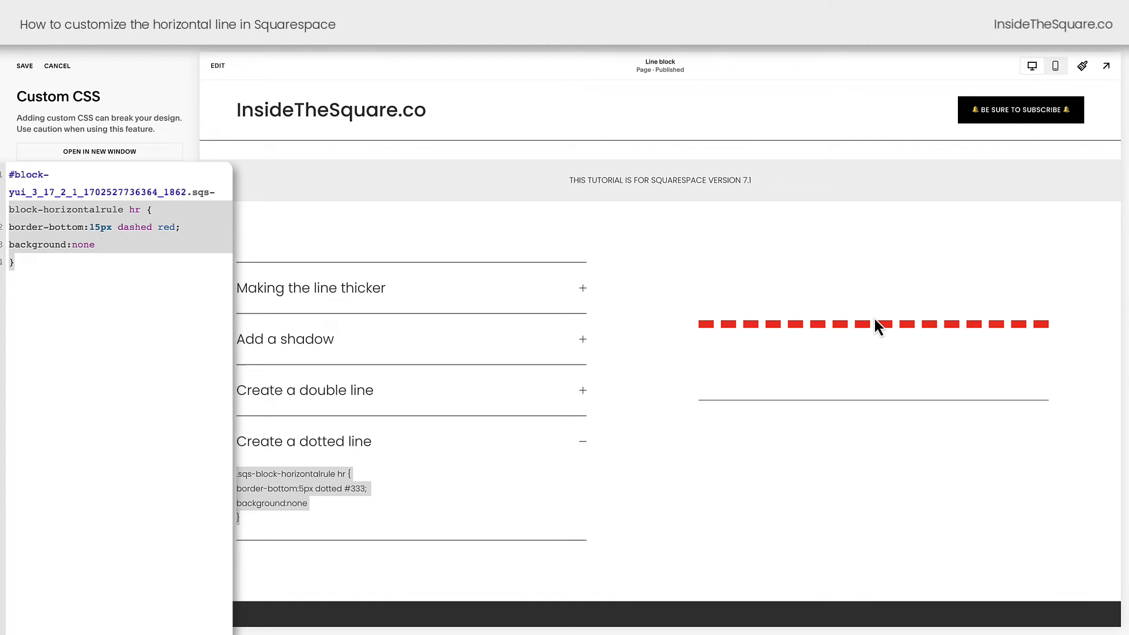